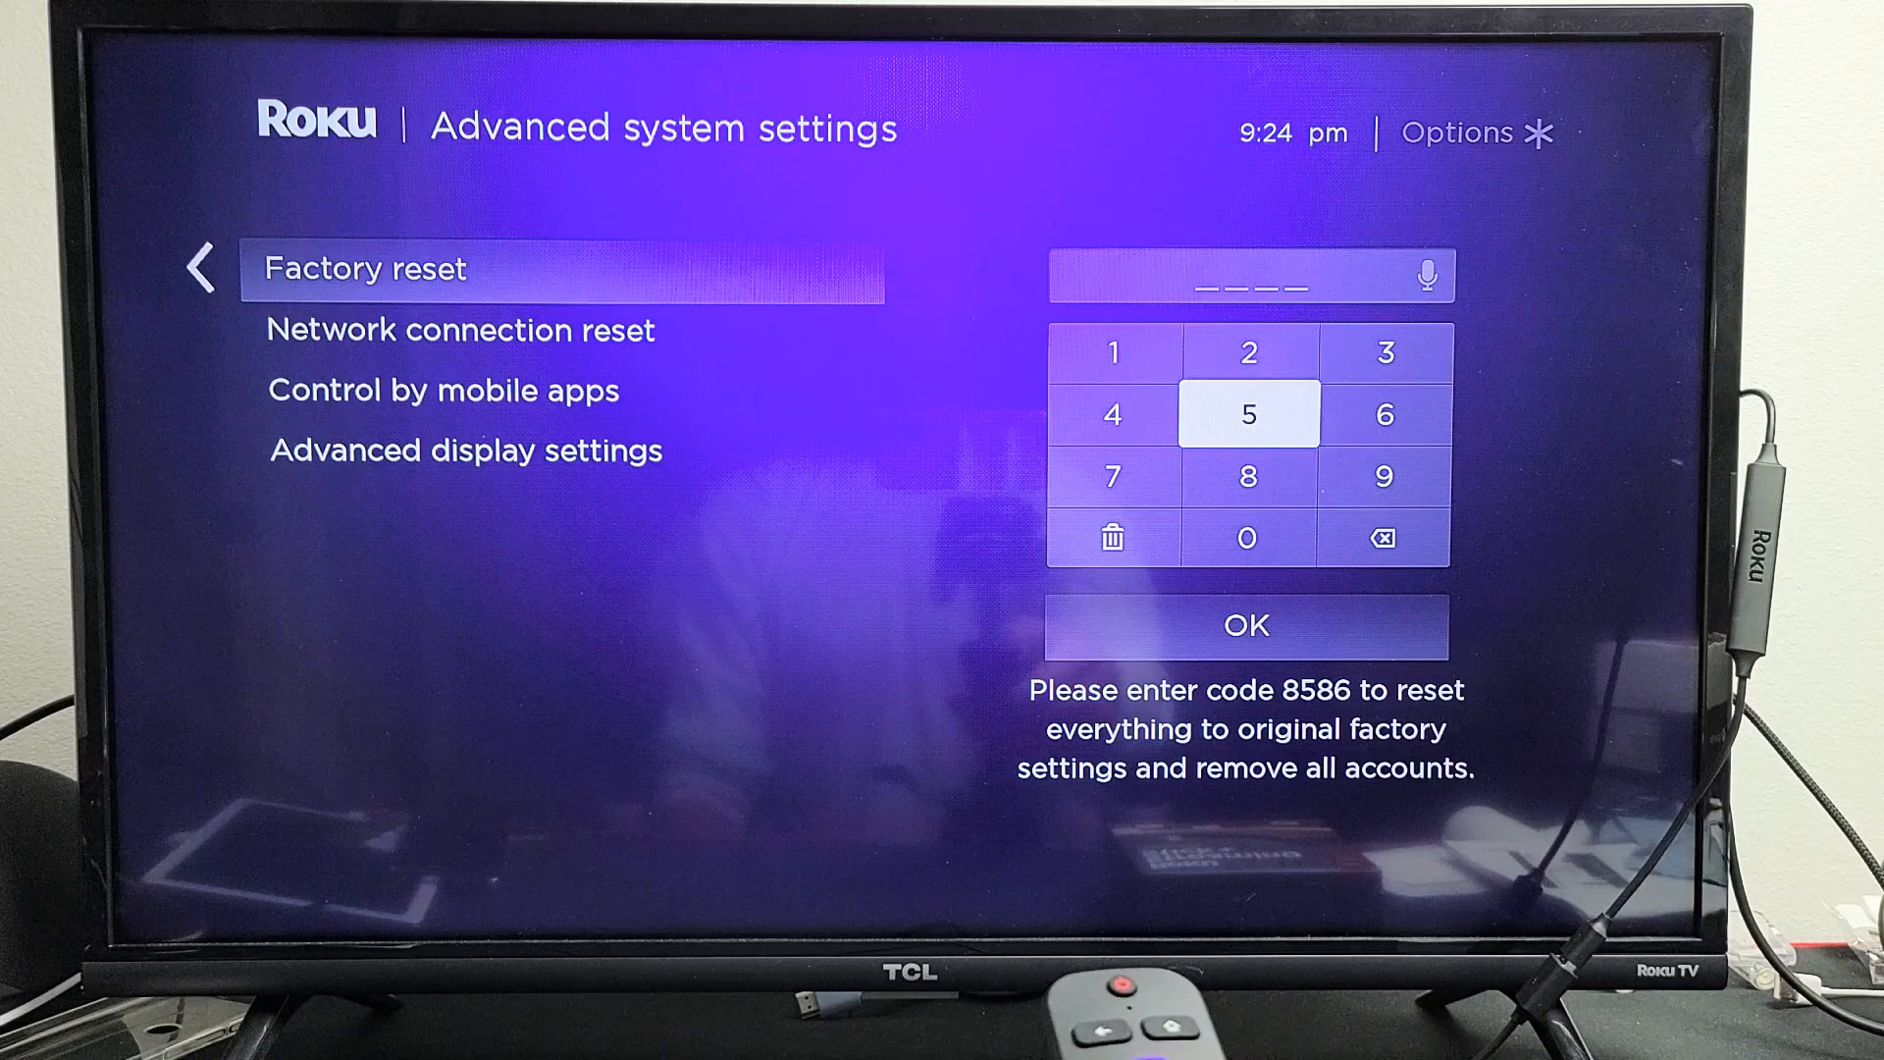
{"action": "left_click", "coordinate": [1246, 413]}
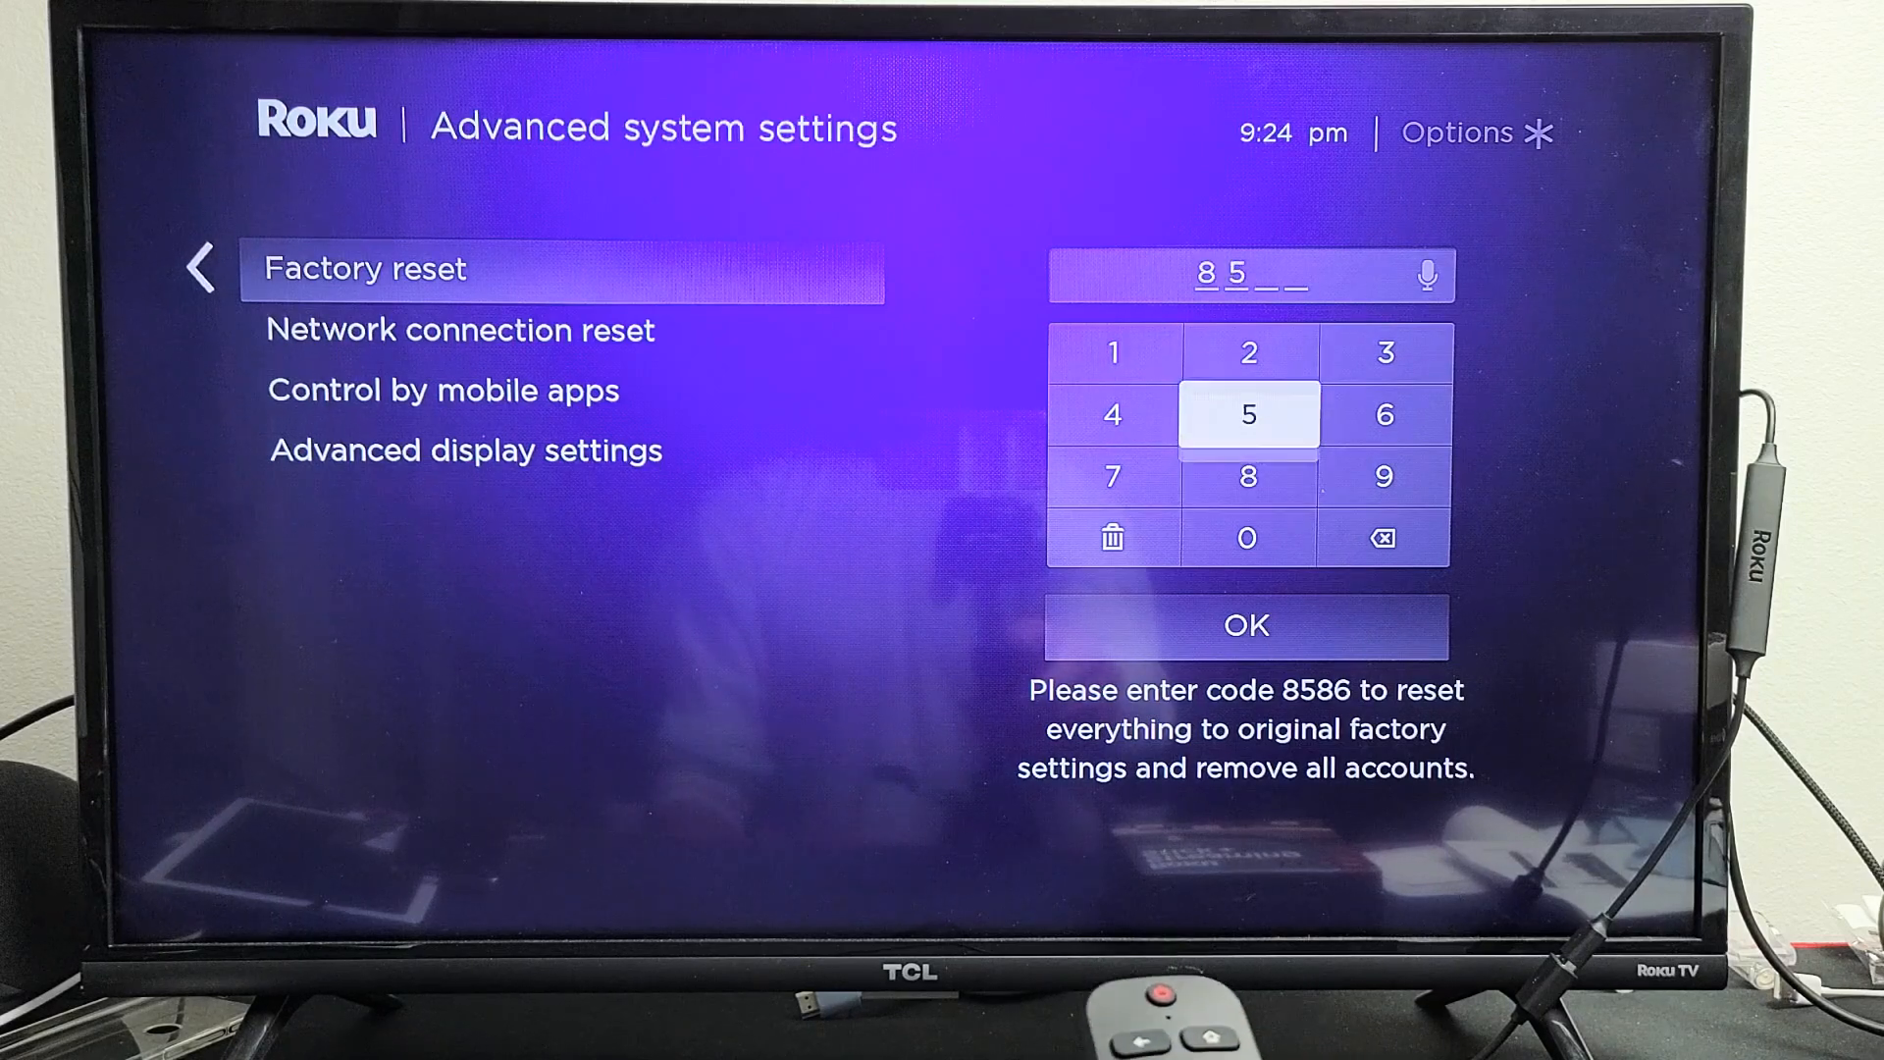